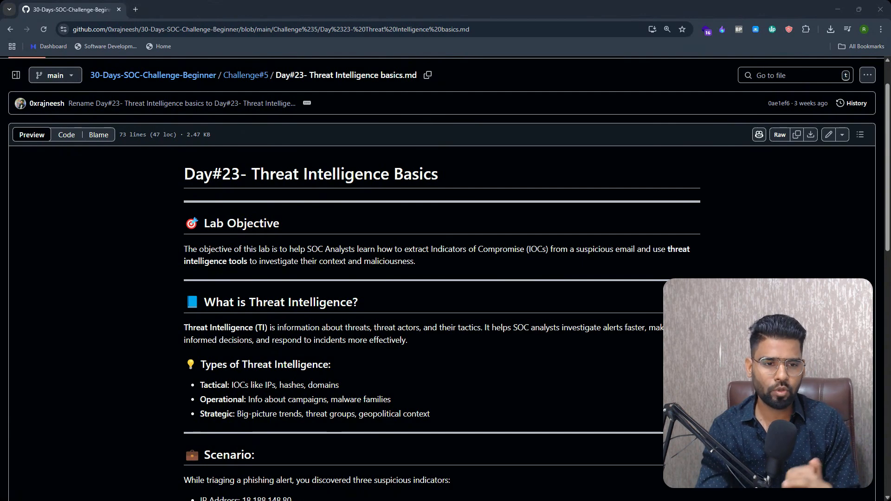
{"action": "mouse_move", "coordinate": [96, 386]}
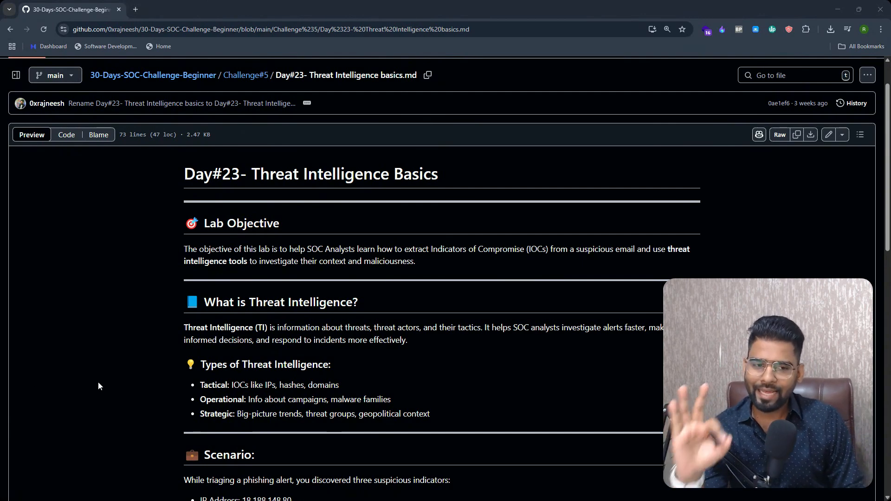
{"action": "mouse_move", "coordinate": [71, 349]}
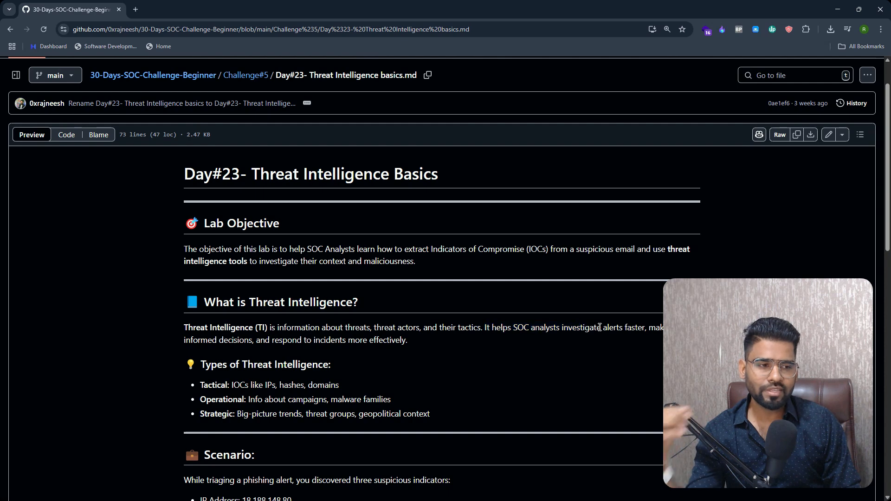
{"action": "mouse_move", "coordinate": [583, 352]}
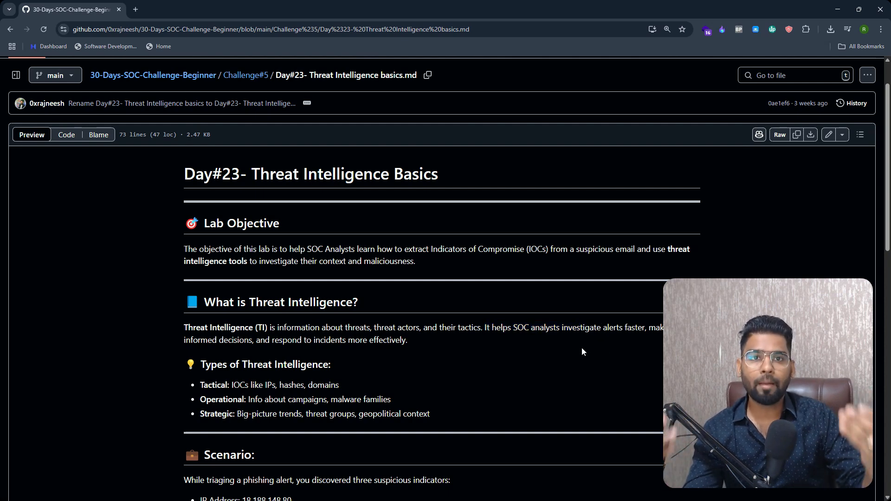
{"action": "mouse_move", "coordinate": [549, 357]}
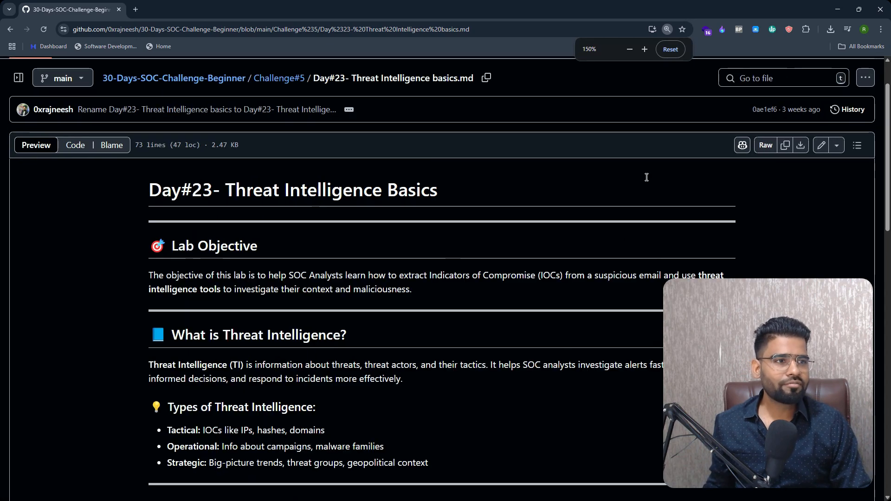
- Bring the Types of Threat Intelligence section into view and highlight the Strategic bullet
{"action": "scroll", "scroll_direction": "down", "scroll_amount": 3}
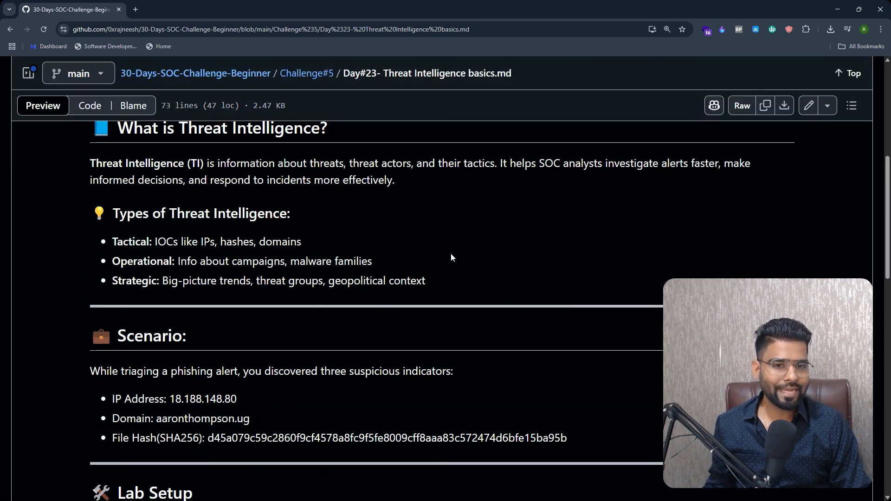
{"action": "left_click_drag", "start_coordinate": [112, 281], "coordinate": [386, 280]}
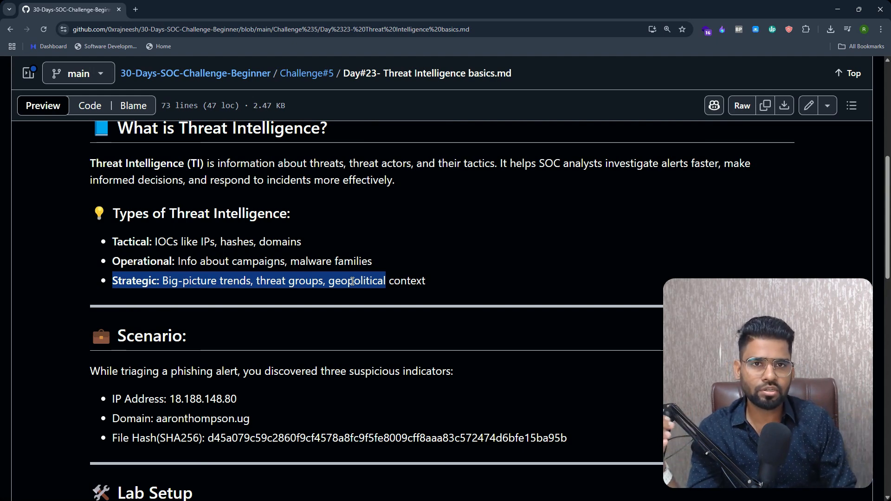
{"action": "mouse_move", "coordinate": [364, 275]}
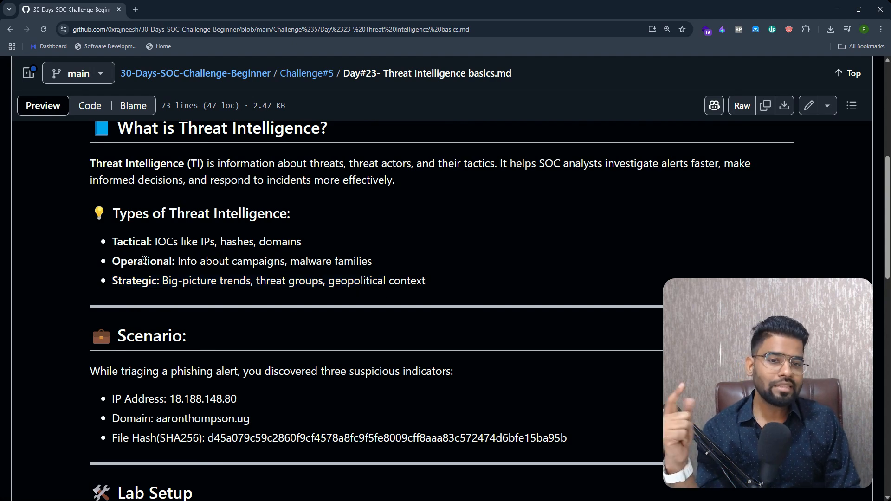
- Highlight the word Tactical, then move down to the Scenario and Lab Setup sections
{"action": "double_click", "coordinate": [141, 260]}
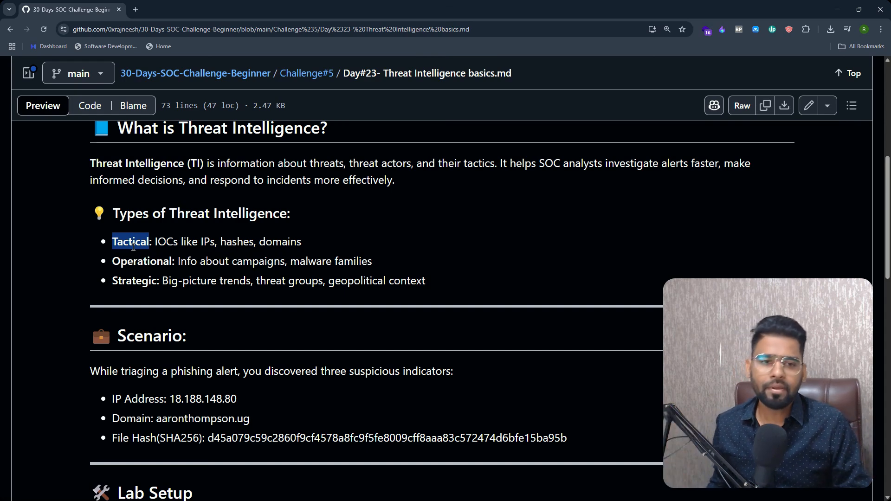
{"action": "mouse_move", "coordinate": [137, 238]}
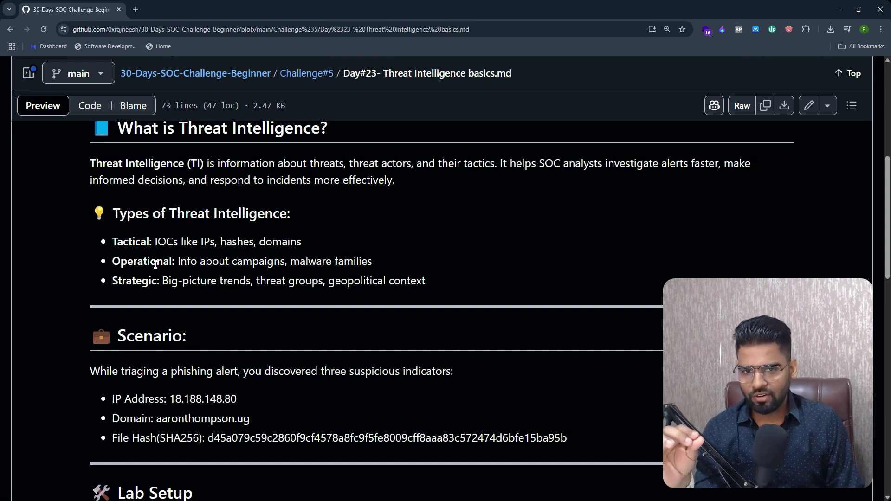
{"action": "mouse_move", "coordinate": [328, 246]}
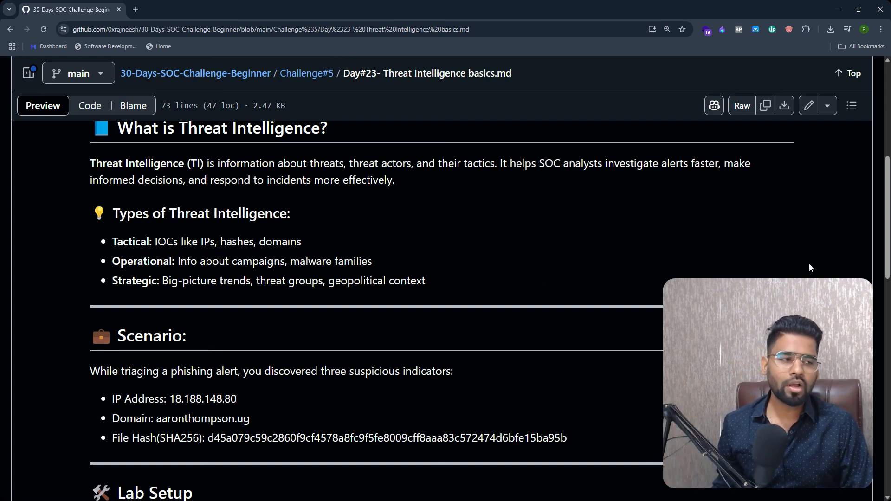
{"action": "scroll", "scroll_direction": "down", "scroll_amount": 3}
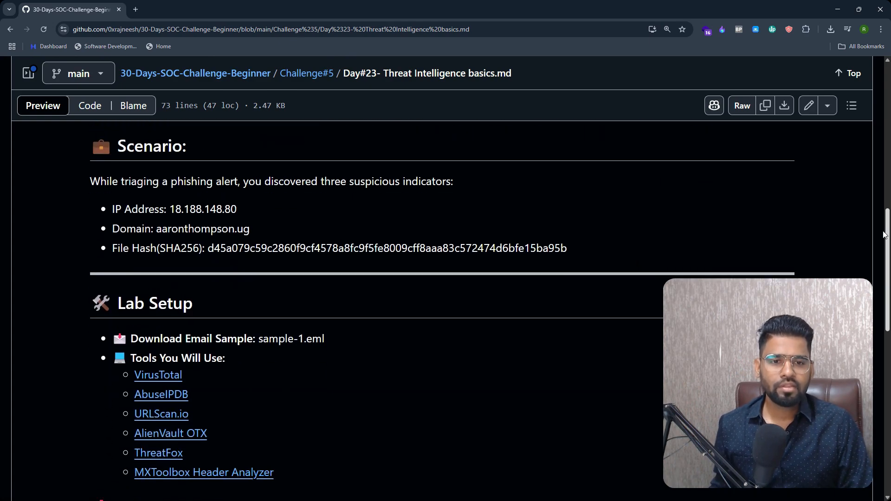
{"action": "scroll", "scroll_direction": "down", "scroll_amount": 3}
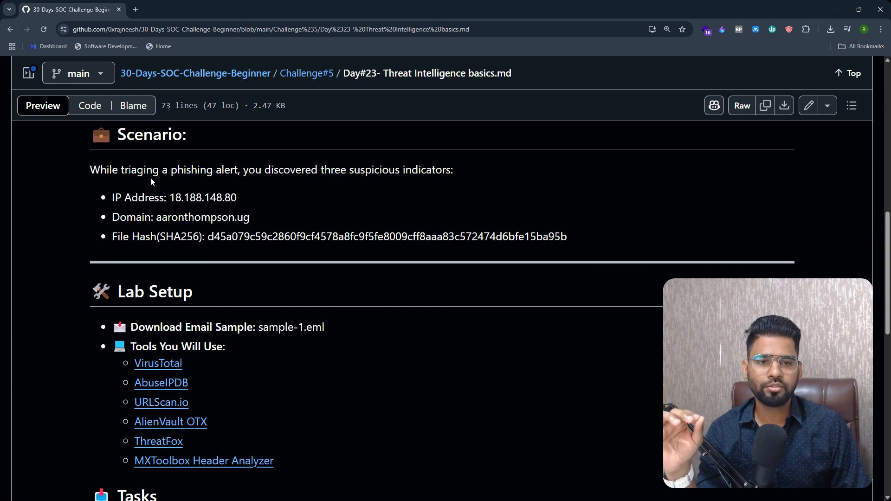
{"action": "mouse_move", "coordinate": [178, 163]}
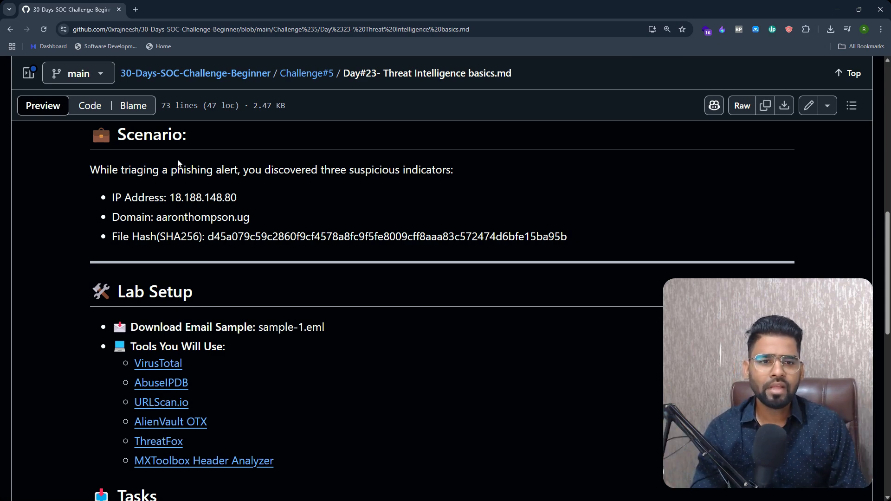
{"action": "left_click_drag", "start_coordinate": [112, 197], "coordinate": [567, 237]}
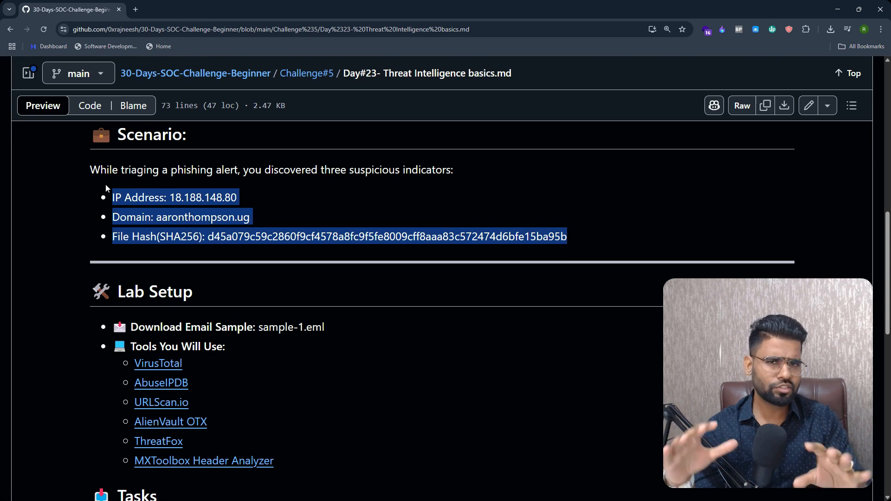
{"action": "mouse_move", "coordinate": [206, 196]}
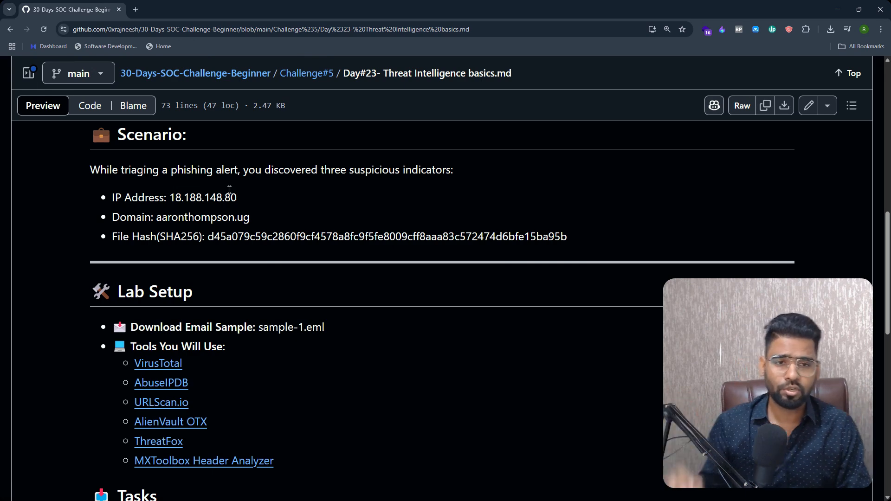
{"action": "mouse_move", "coordinate": [210, 230]}
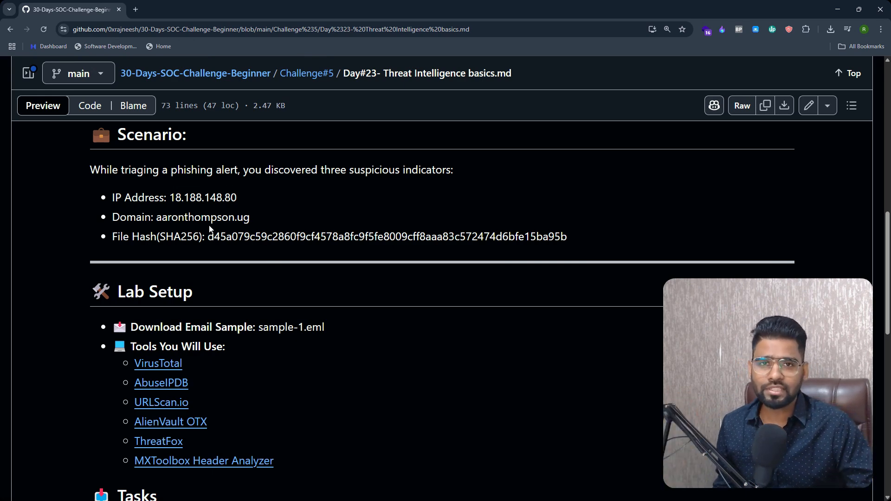
{"action": "mouse_move", "coordinate": [254, 205]}
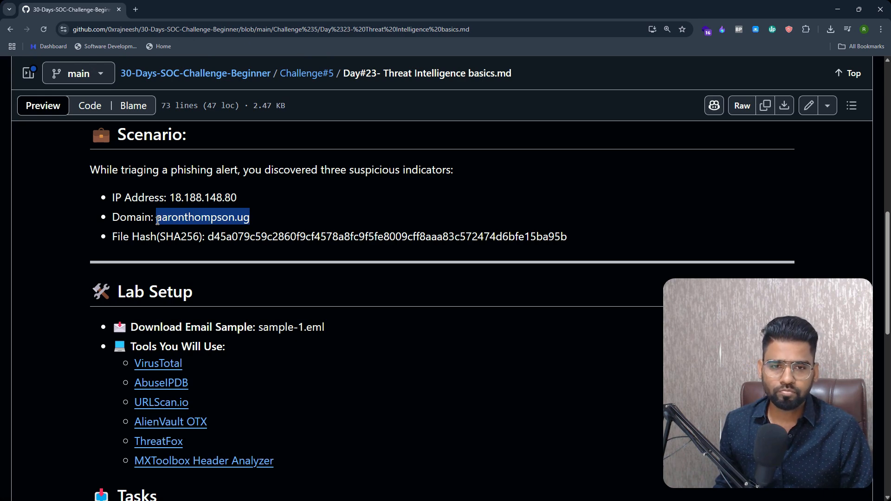
{"action": "mouse_move", "coordinate": [291, 224]}
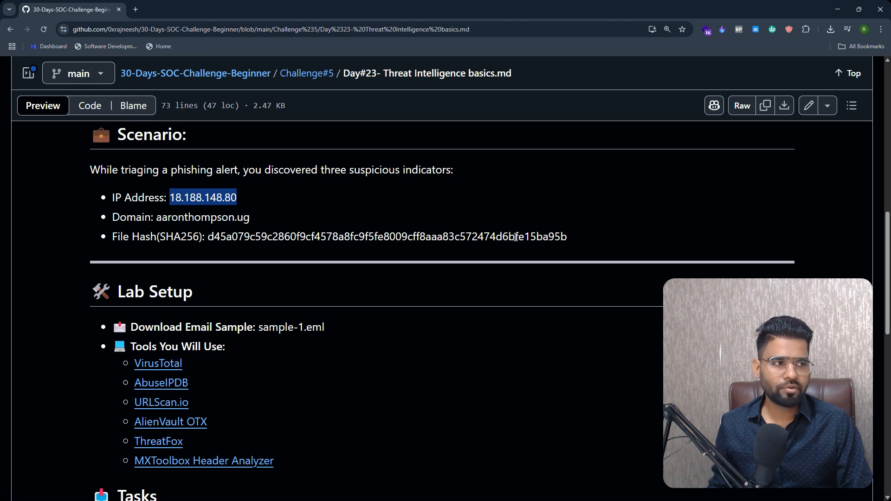
- Highlight the Tasks questions about the file type and the IP's registration country
{"action": "scroll", "scroll_direction": "down", "scroll_amount": 3}
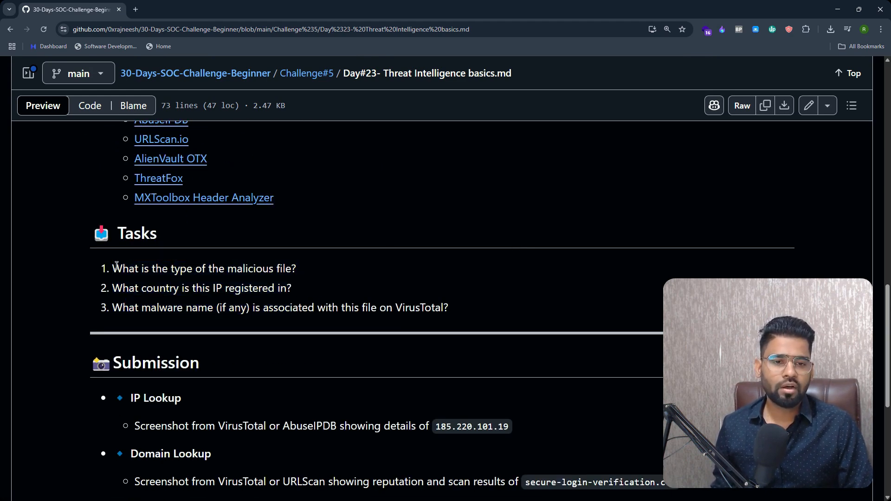
{"action": "left_click_drag", "start_coordinate": [113, 269], "coordinate": [289, 268]}
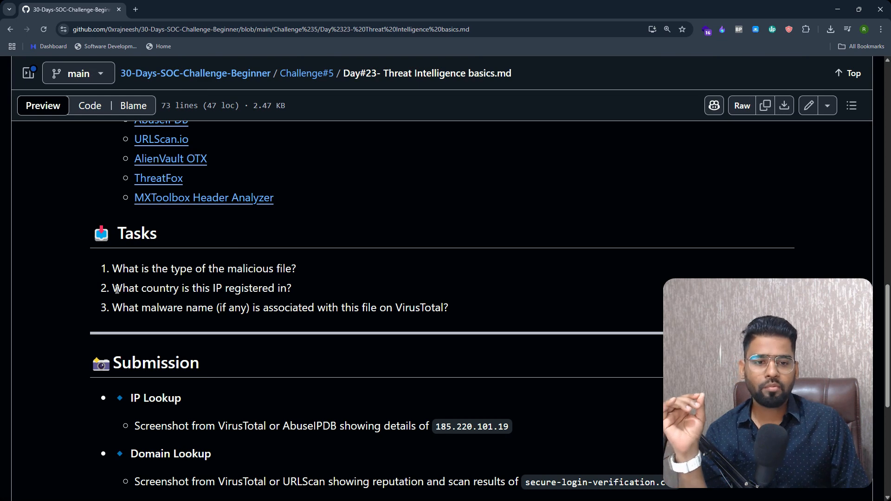
{"action": "left_click_drag", "start_coordinate": [112, 287], "coordinate": [291, 288]}
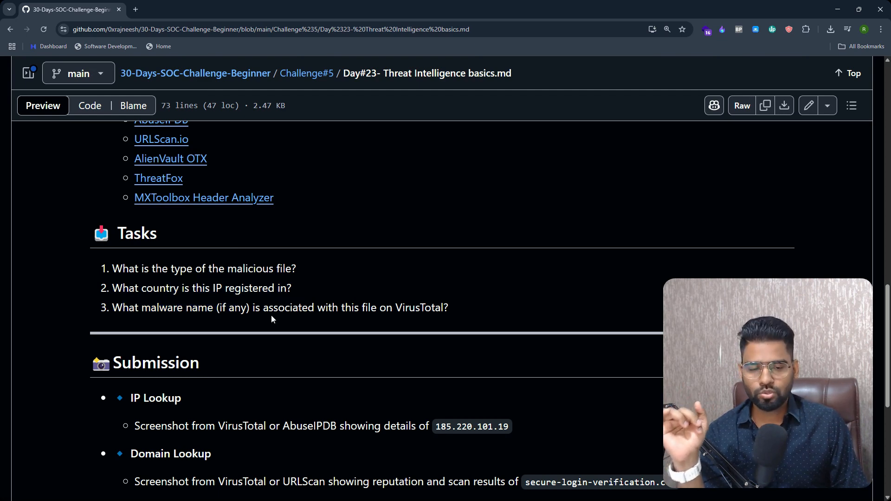
{"action": "left_click_drag", "start_coordinate": [112, 288], "coordinate": [292, 287]}
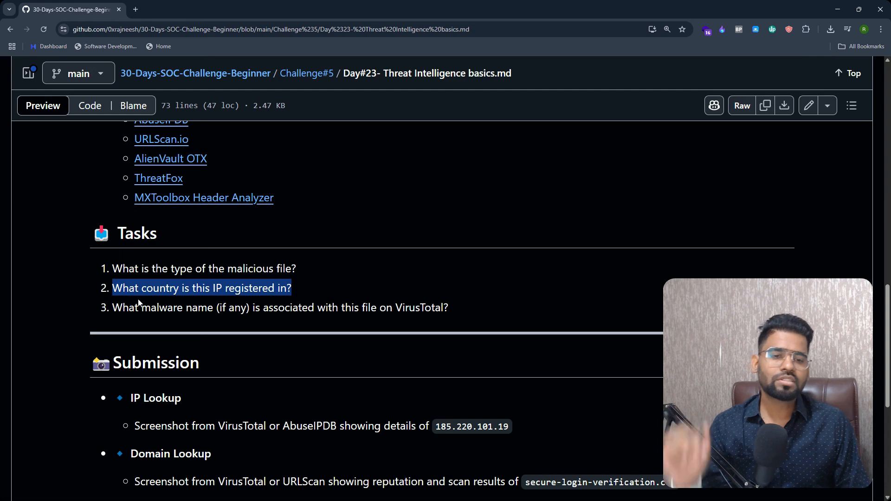
- Return to the Scenario section and select the IP address 18.188.148.80 for copying
{"action": "scroll", "scroll_direction": "up", "scroll_amount": 3}
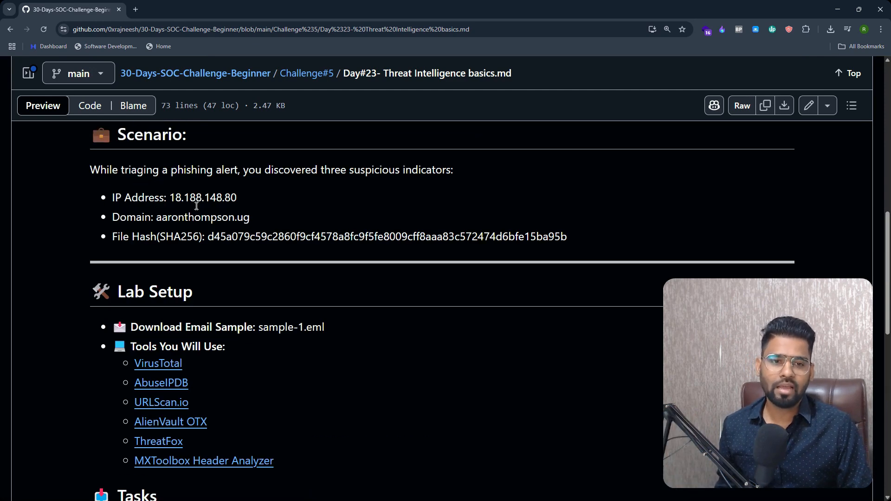
{"action": "double_click", "coordinate": [203, 198]}
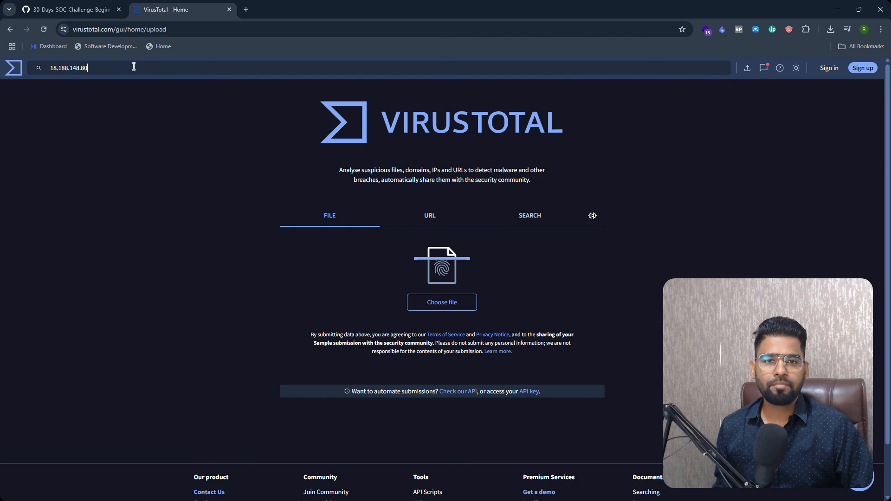
- Run the VirusTotal lookup for 18.188.148.80 and review its detection, US location and AMAZON-02 owner
{"action": "key", "text": "Enter"}
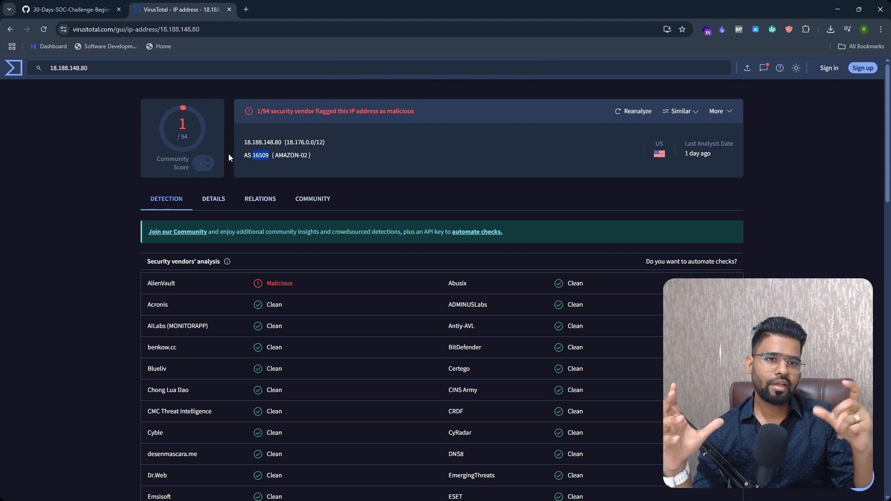
{"action": "mouse_move", "coordinate": [637, 152]}
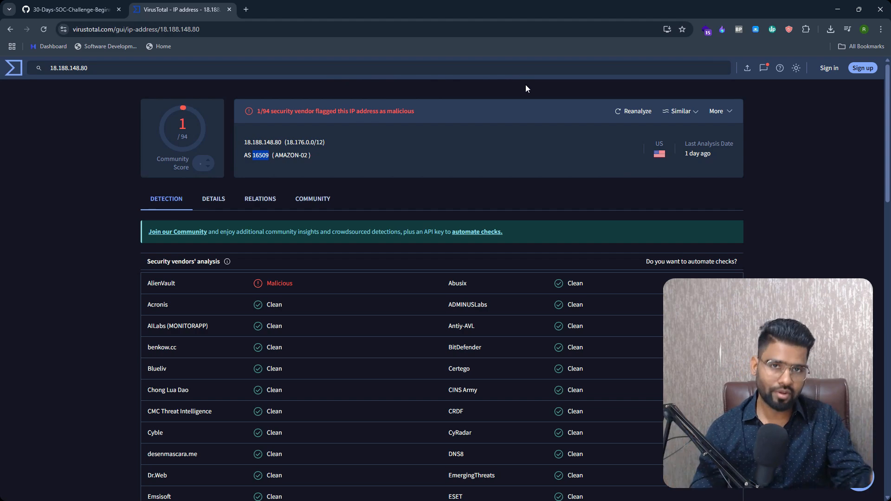
{"action": "mouse_move", "coordinate": [660, 154]}
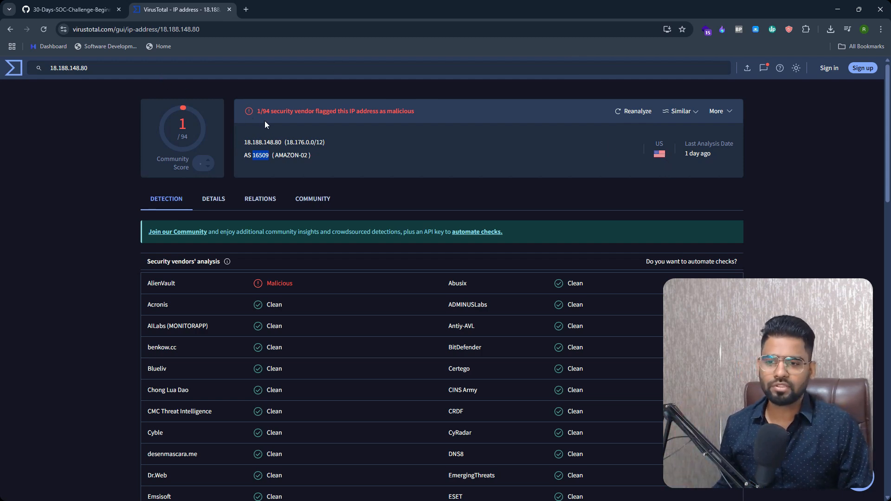
{"action": "mouse_move", "coordinate": [206, 123]}
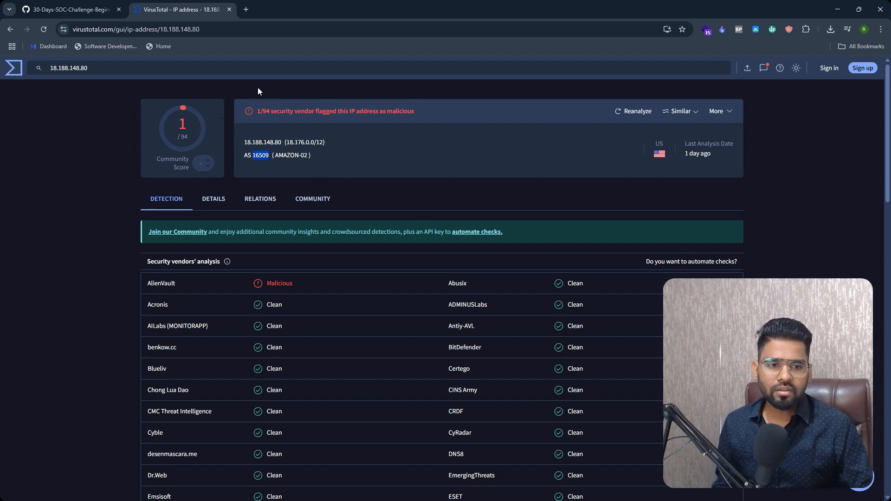
- Back on the GitHub lab page, select the scenario's SHA256 file hash for lookup
{"action": "left_click", "coordinate": [65, 8]}
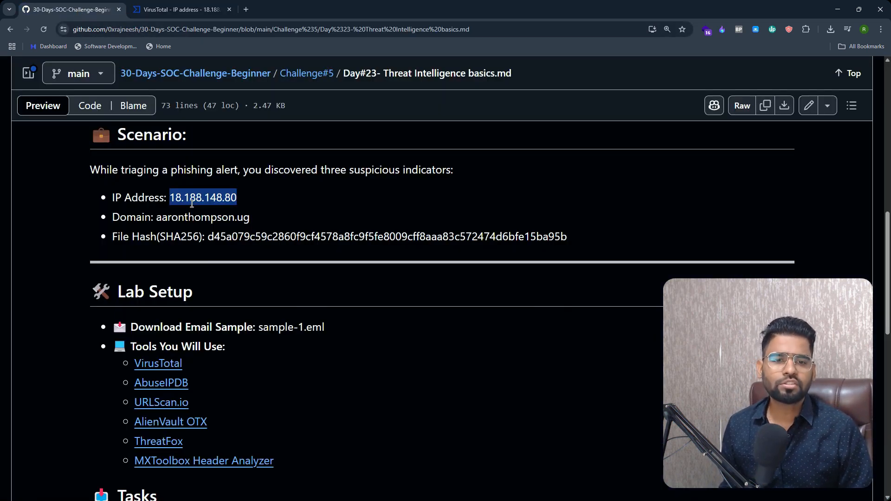
{"action": "scroll", "scroll_direction": "down", "scroll_amount": 3}
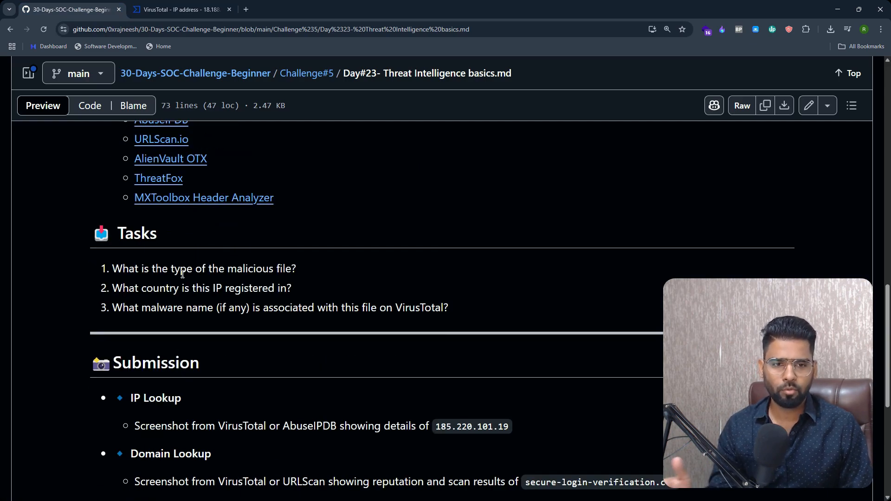
{"action": "left_click_drag", "start_coordinate": [112, 269], "coordinate": [273, 268]}
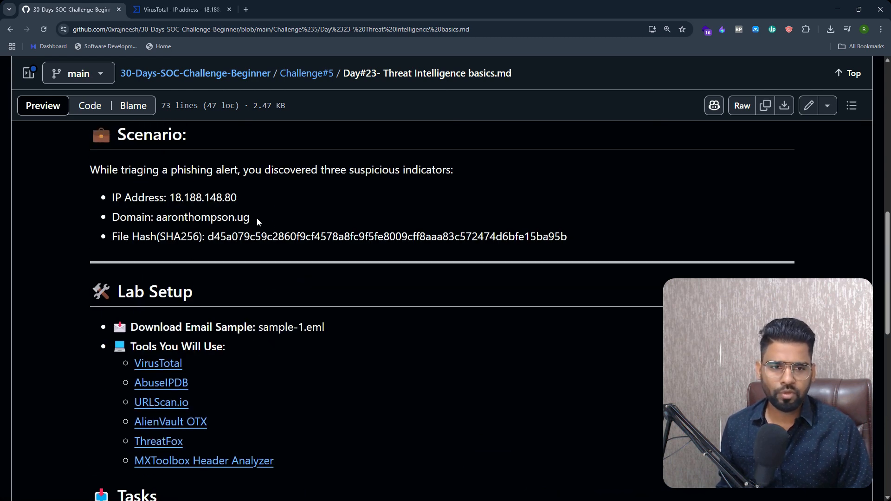
{"action": "double_click", "coordinate": [202, 217]}
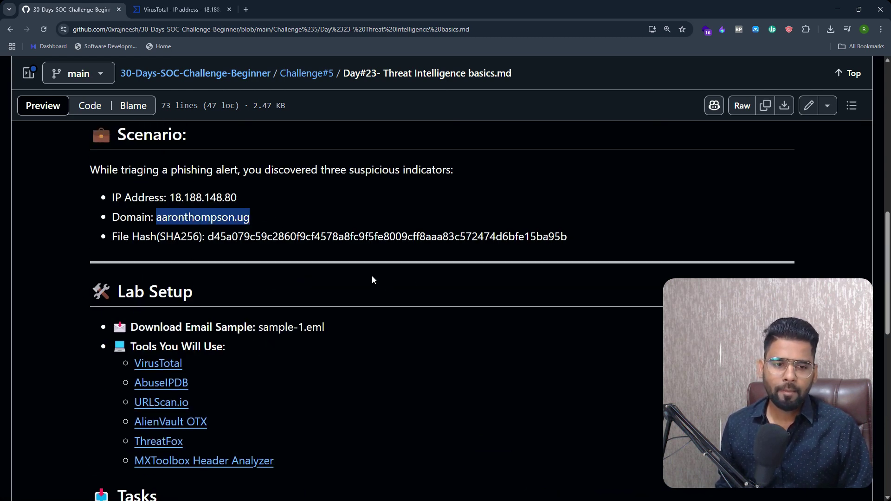
{"action": "scroll", "scroll_direction": "down", "scroll_amount": 3}
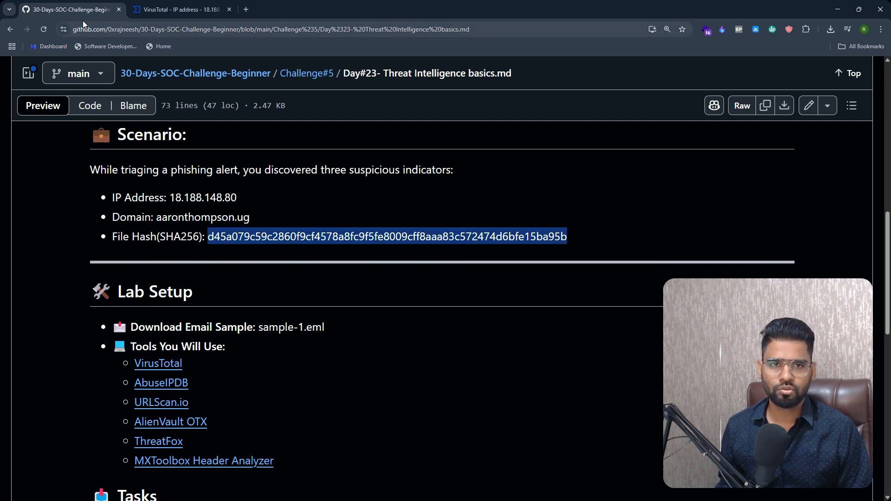
- Switch to the VirusTotal tab to look up the copied file hash
{"action": "left_click", "coordinate": [181, 9]}
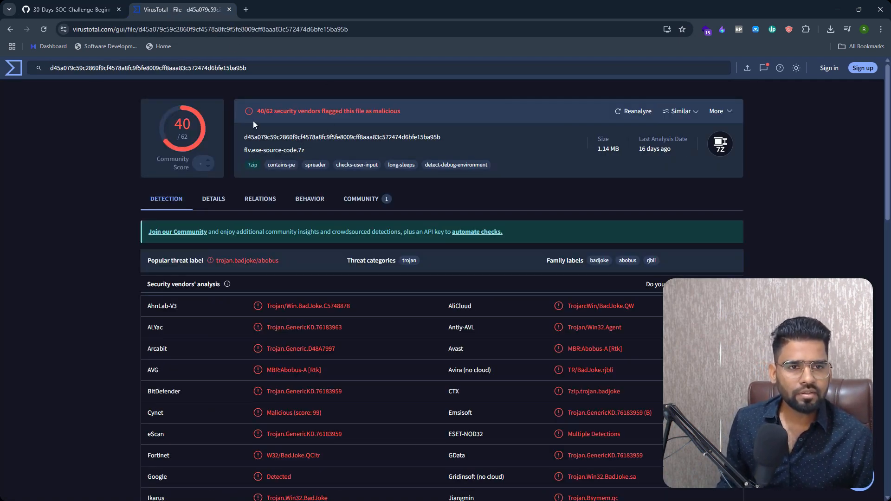
{"action": "mouse_move", "coordinate": [285, 98]}
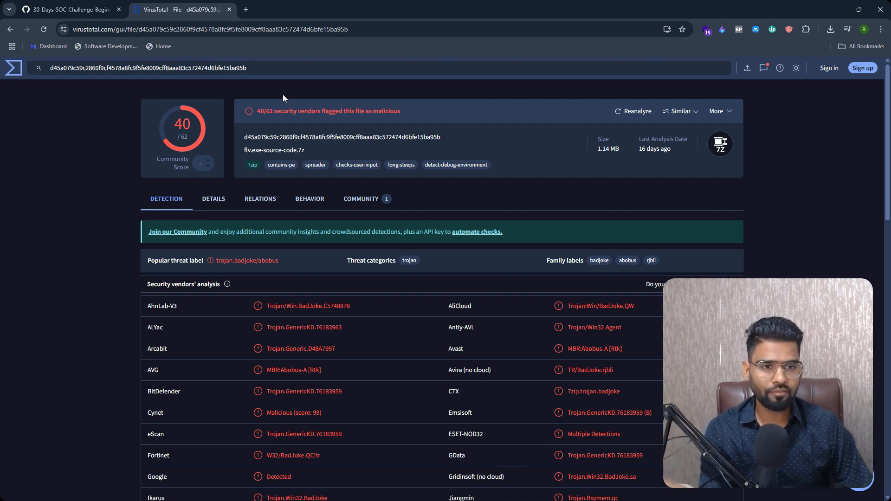
{"action": "mouse_move", "coordinate": [235, 107]}
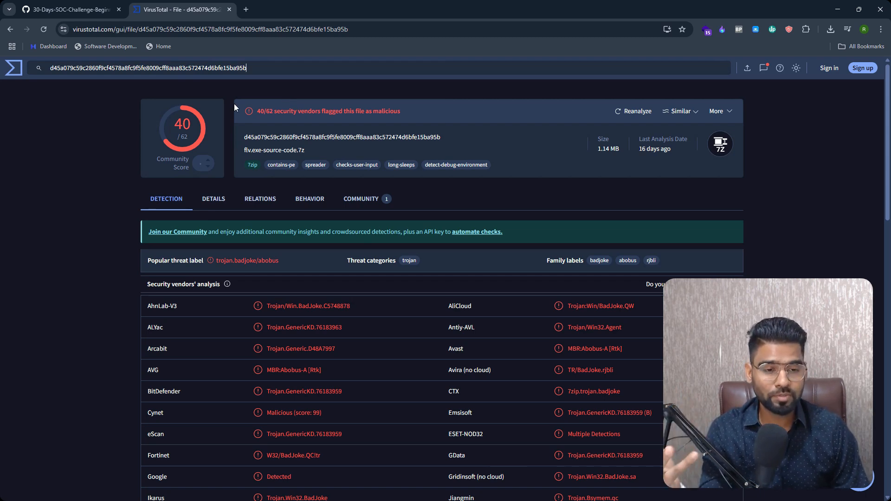
{"action": "mouse_move", "coordinate": [323, 111]}
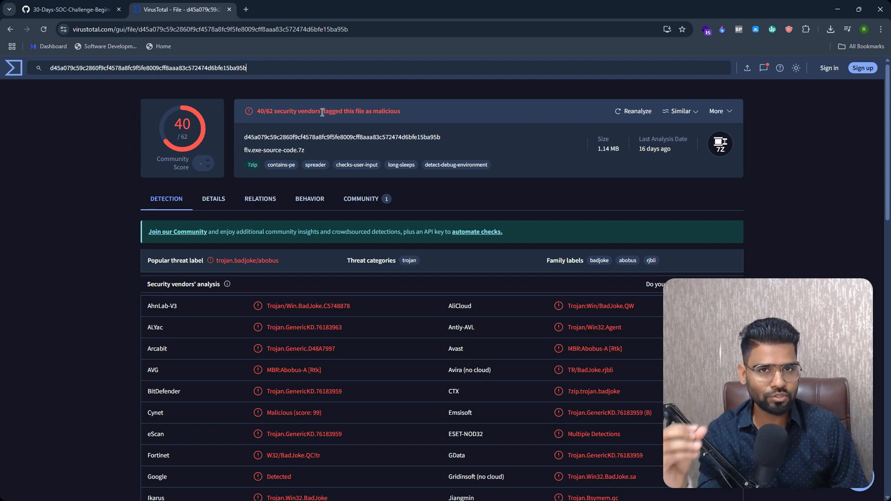
{"action": "mouse_move", "coordinate": [325, 123]}
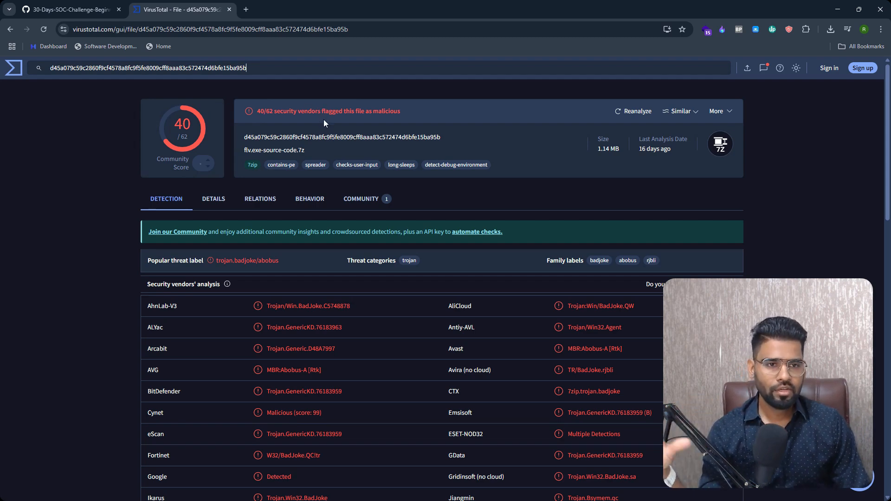
{"action": "left_click", "coordinate": [69, 9]}
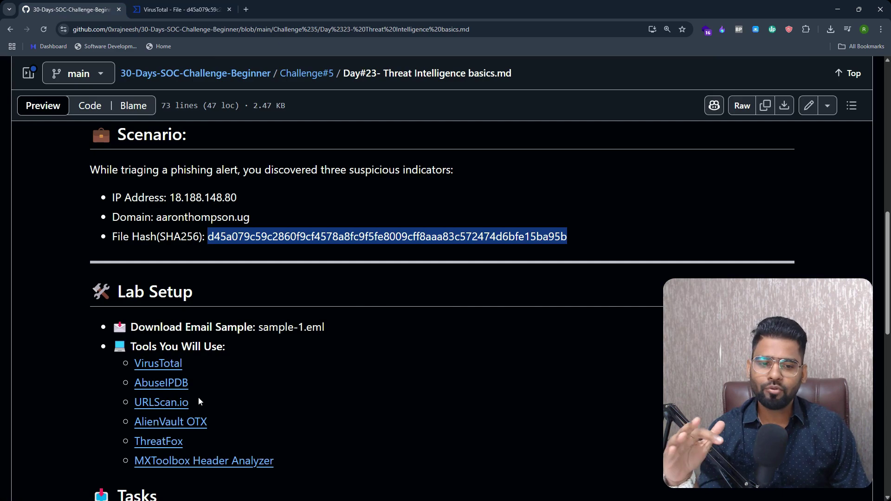
{"action": "scroll", "scroll_direction": "down", "scroll_amount": 3}
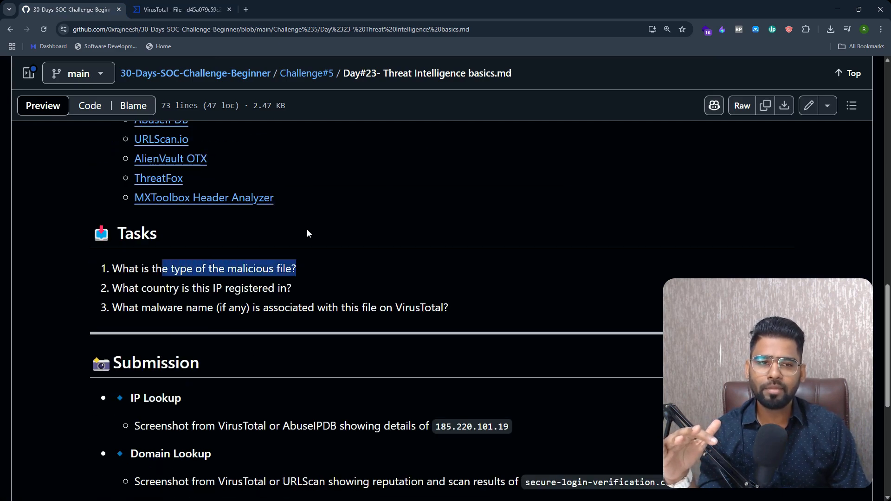
{"action": "left_click", "coordinate": [184, 8]}
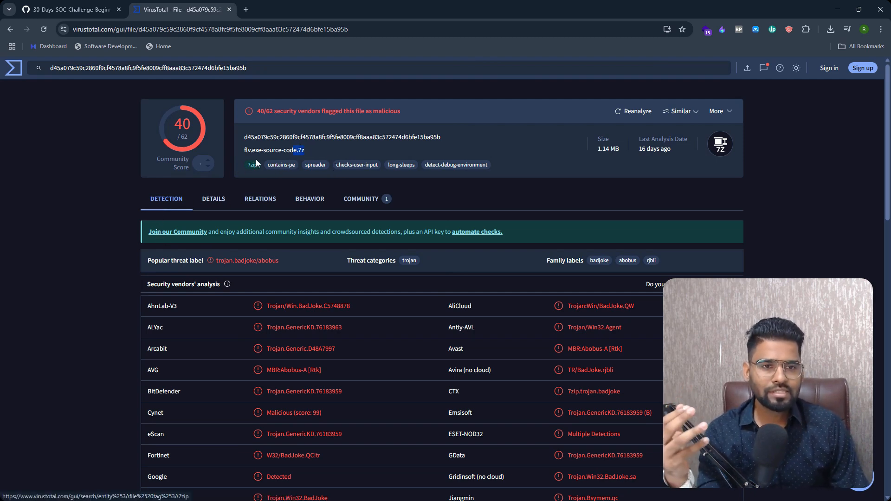
{"action": "left_click", "coordinate": [70, 9]}
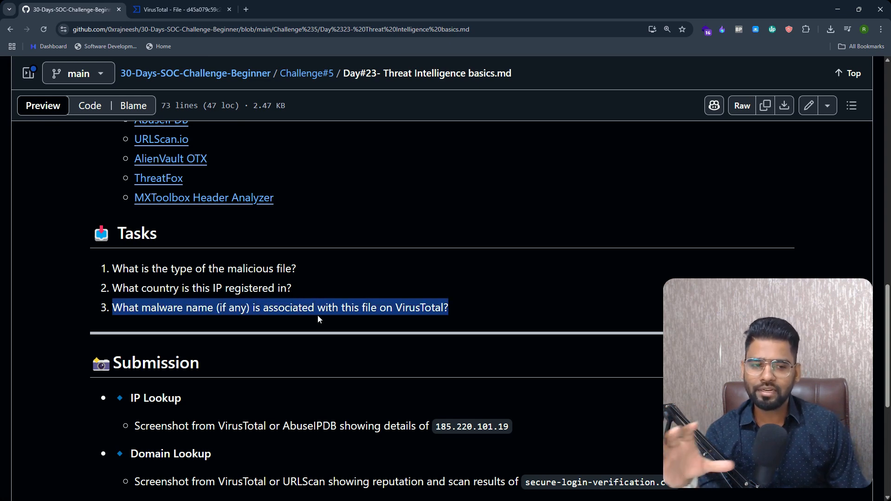
{"action": "left_click", "coordinate": [176, 9]}
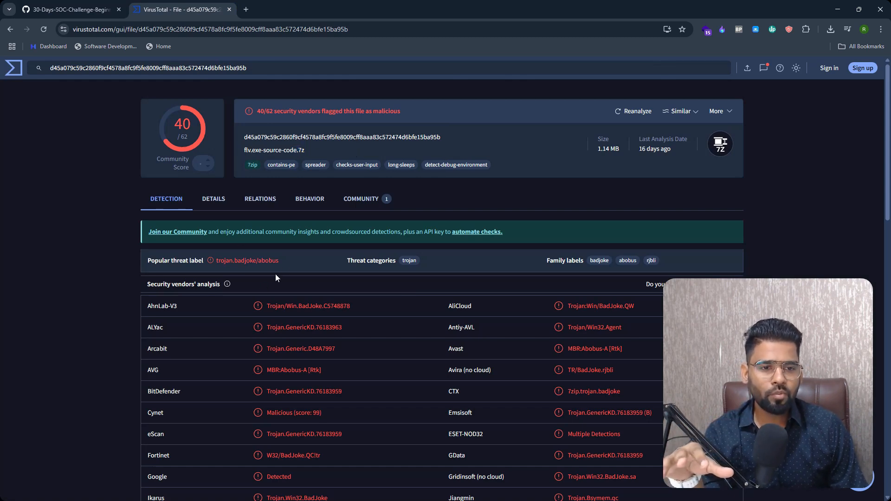
{"action": "mouse_move", "coordinate": [225, 266]}
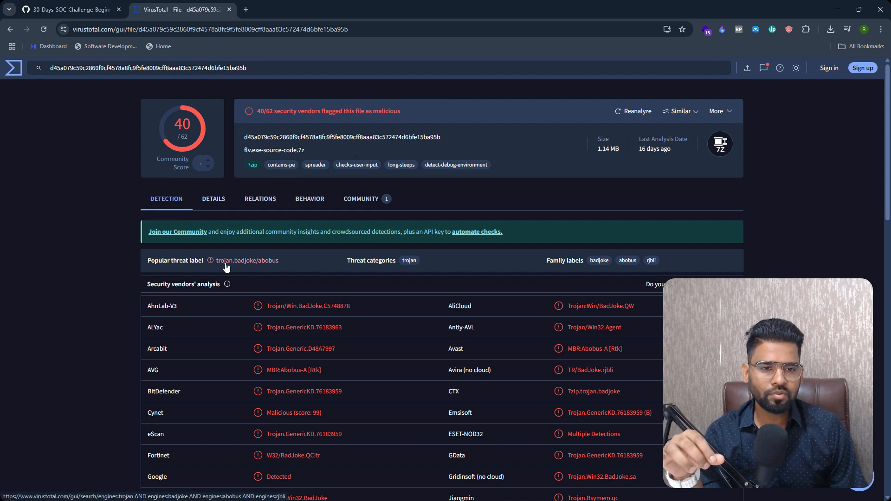
{"action": "mouse_move", "coordinate": [270, 268]}
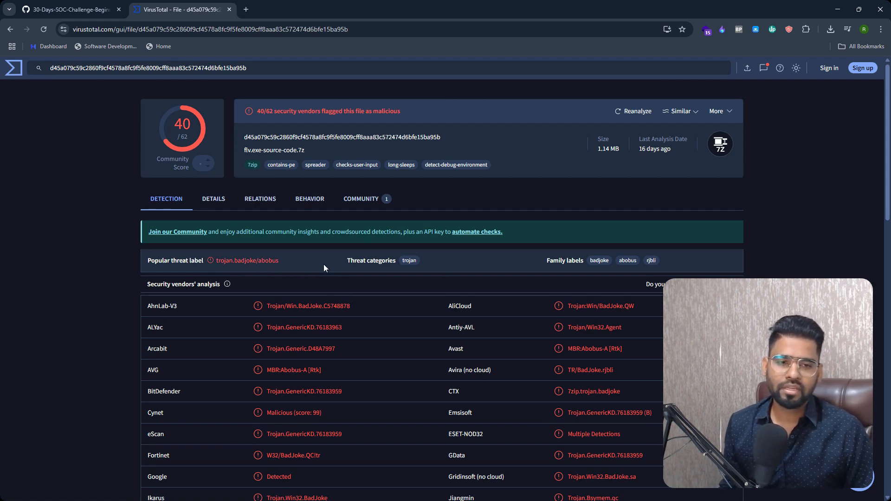
{"action": "mouse_move", "coordinate": [363, 274]}
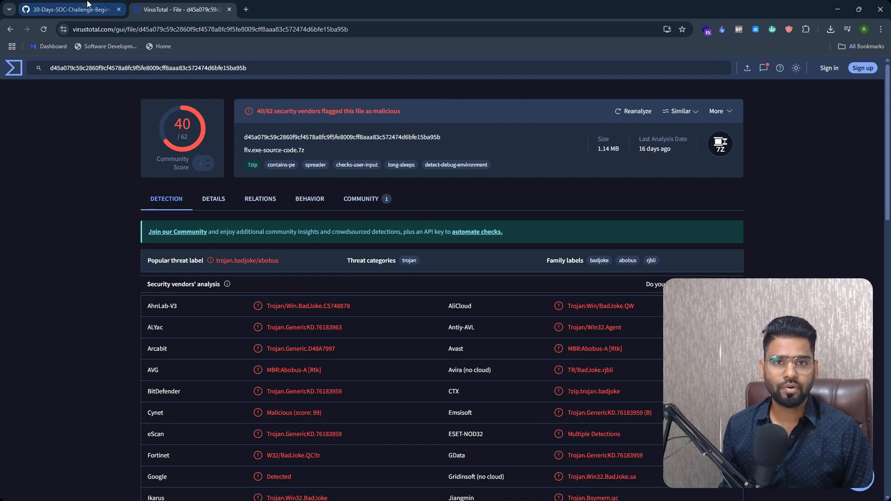
- Look up aaronthompson.ug in VirusTotal, review its 8/94 detection, and return to the lab page
{"action": "left_click", "coordinate": [69, 8]}
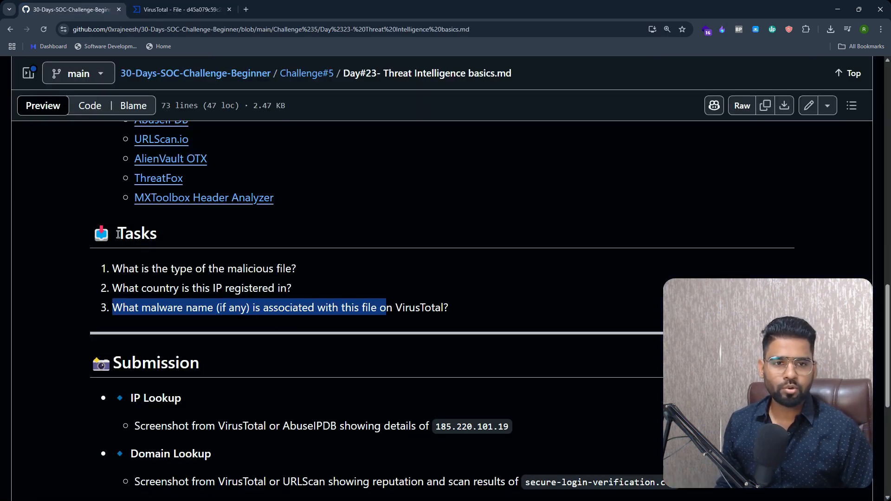
{"action": "scroll", "scroll_direction": "up", "scroll_amount": 3}
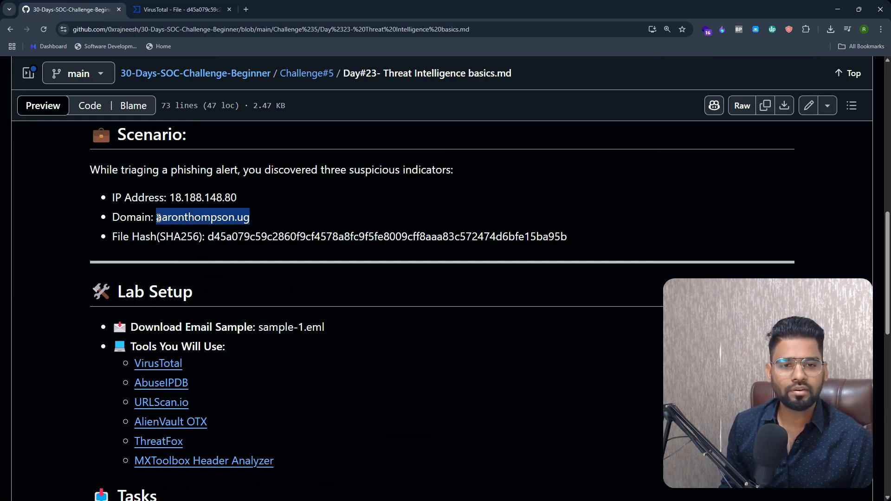
{"action": "left_click", "coordinate": [178, 9]}
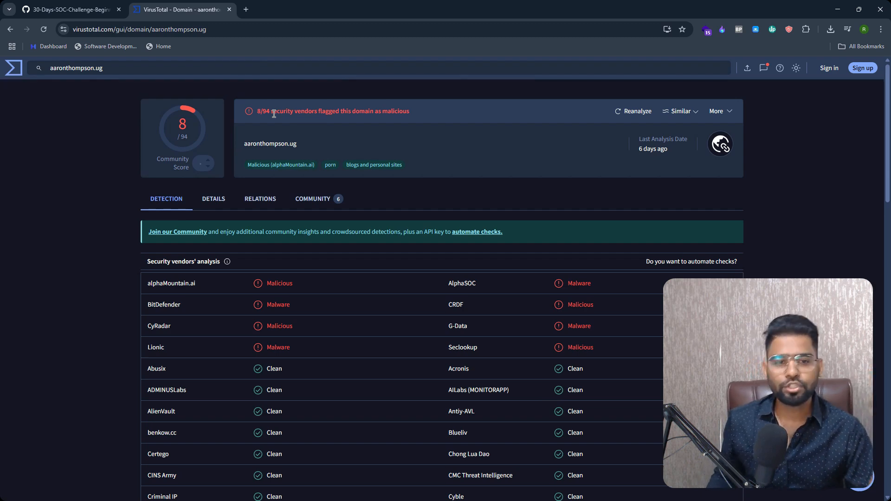
{"action": "mouse_move", "coordinate": [195, 304]}
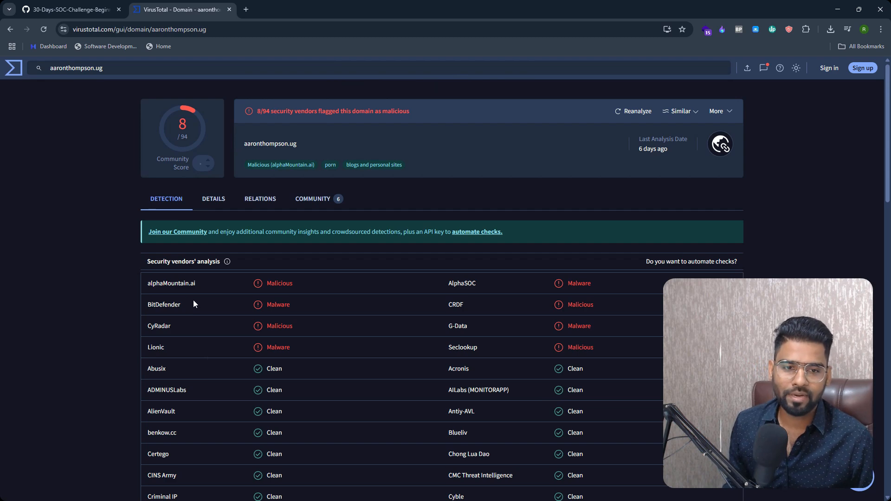
{"action": "mouse_move", "coordinate": [191, 317]}
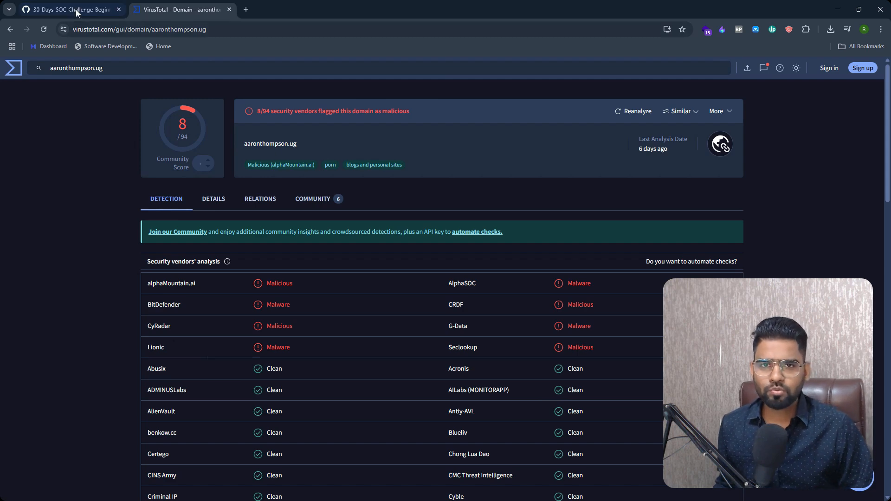
{"action": "left_click", "coordinate": [70, 9]}
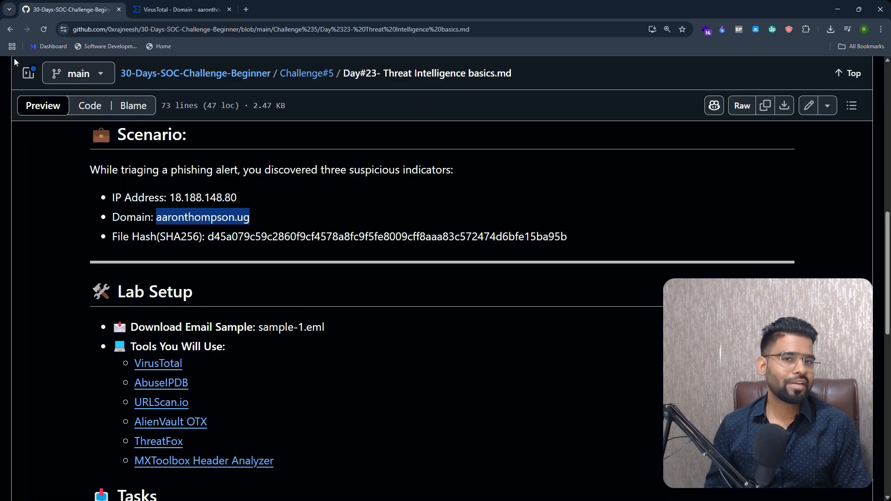